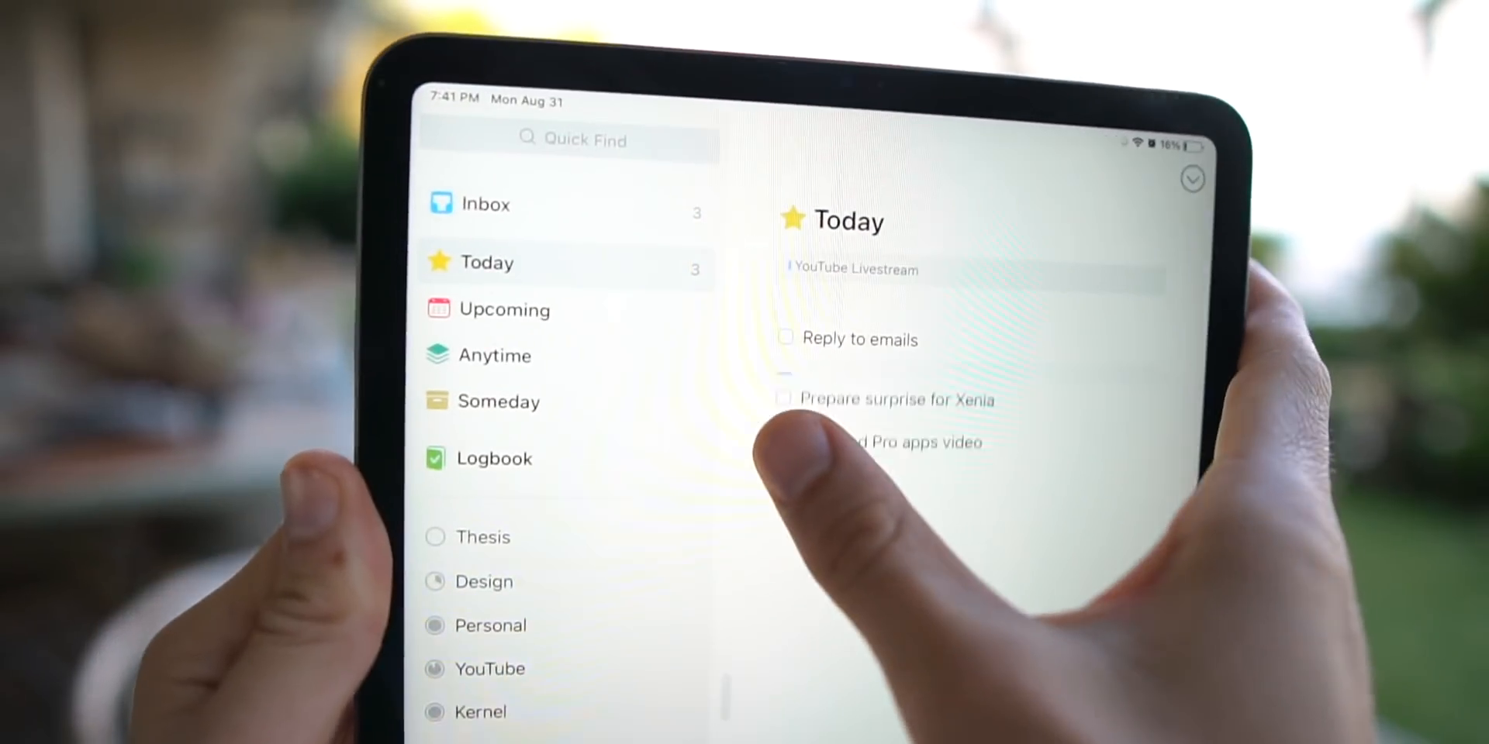
# Check off 'Film iPad Pro apps video' in Today, leaving two tasks open
pyautogui.click(785, 442)
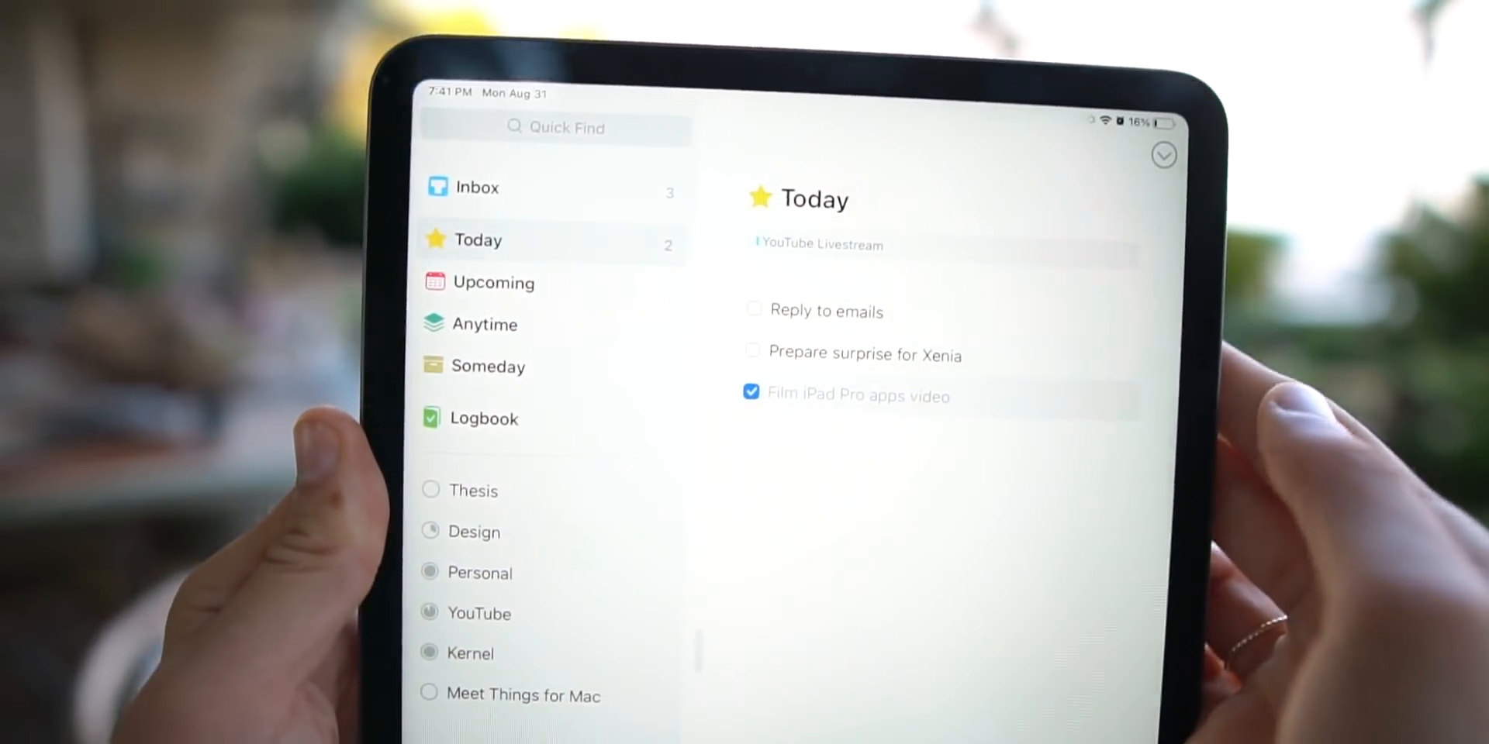